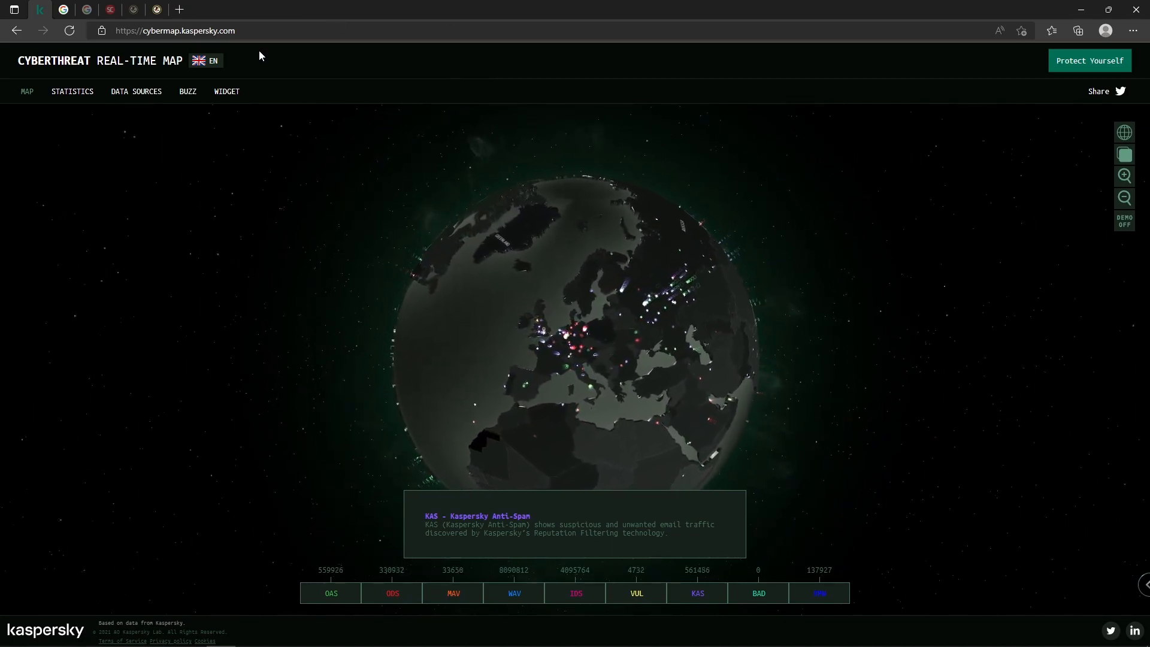
Switch from the Kaspersky threat map to the Google image results for "hacker".
click(64, 9)
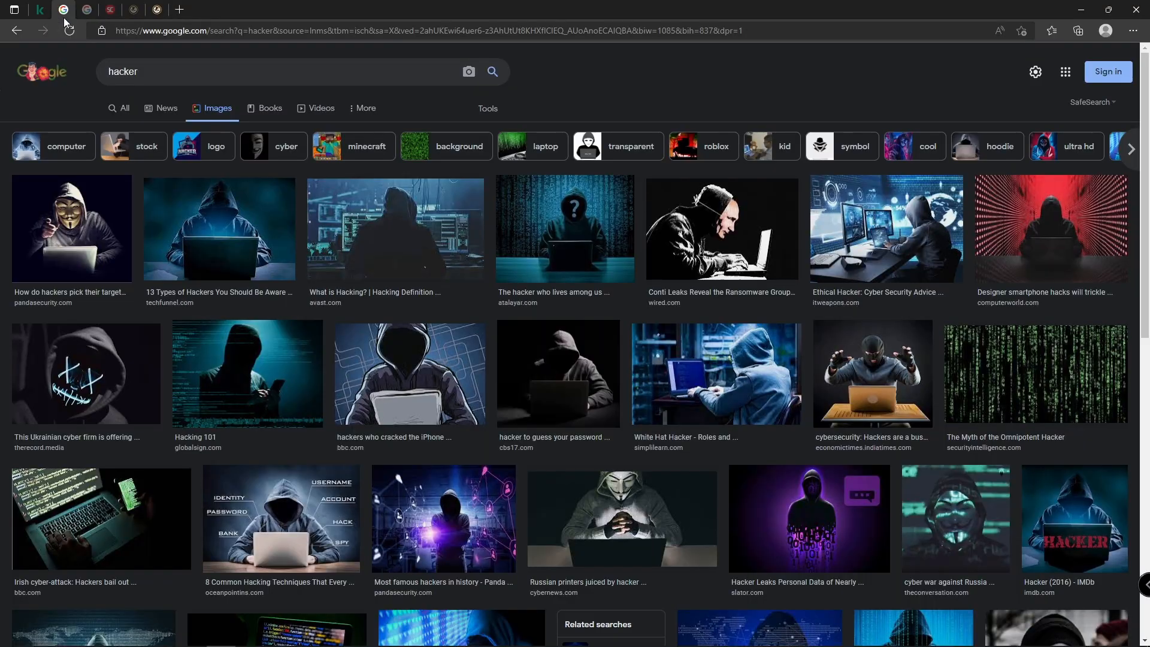
mouse_move(556, 106)
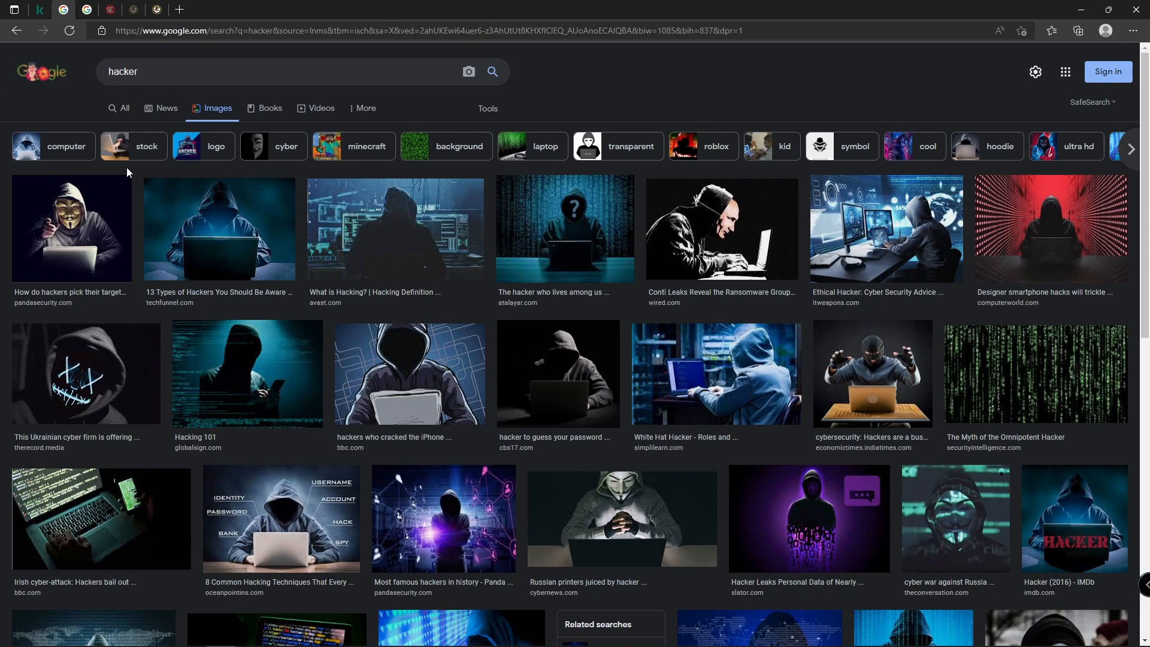
Search Google Images for "cyber security engineer" in place of "hacker".
text(cyber security engineer)
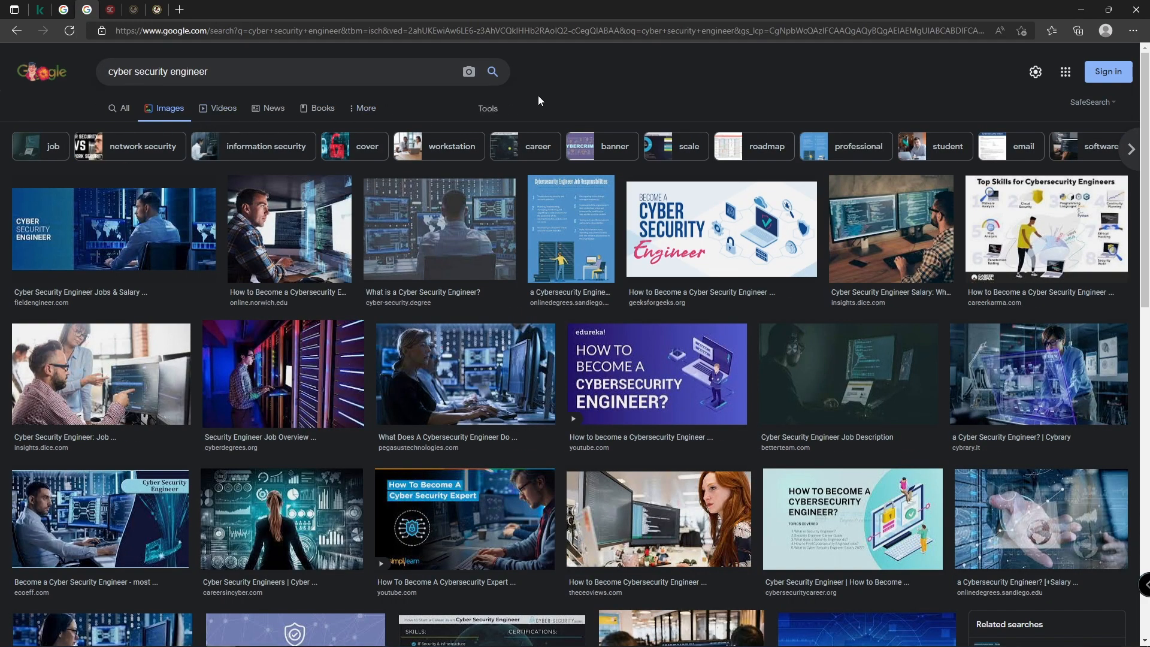
mouse_move(554, 171)
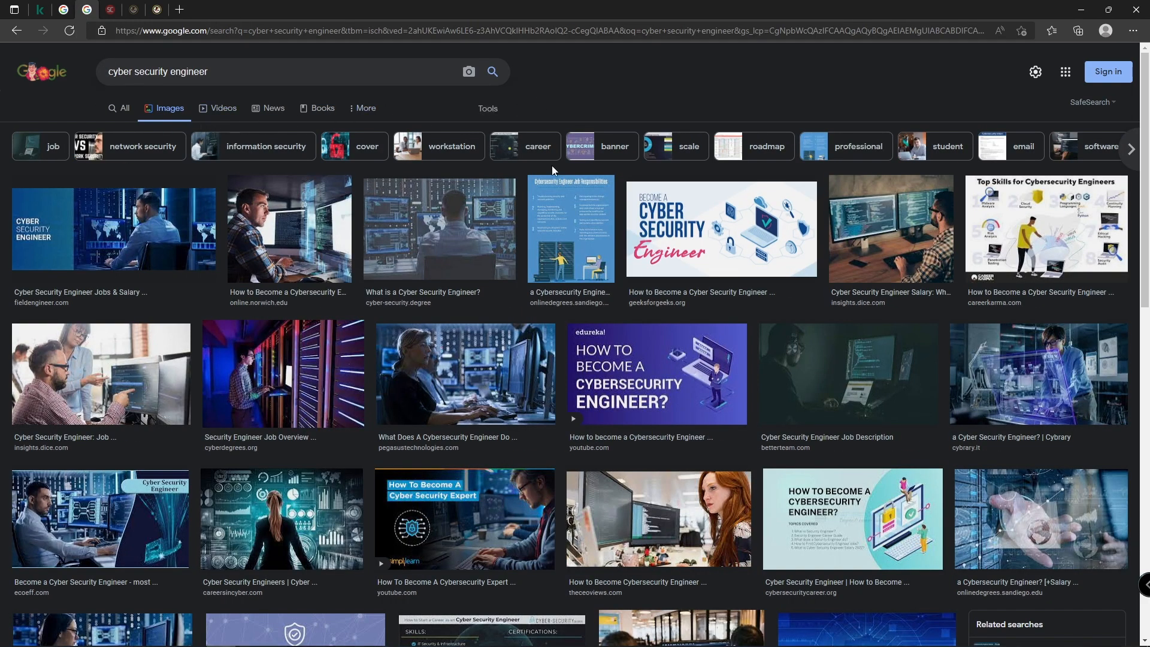
mouse_move(622, 98)
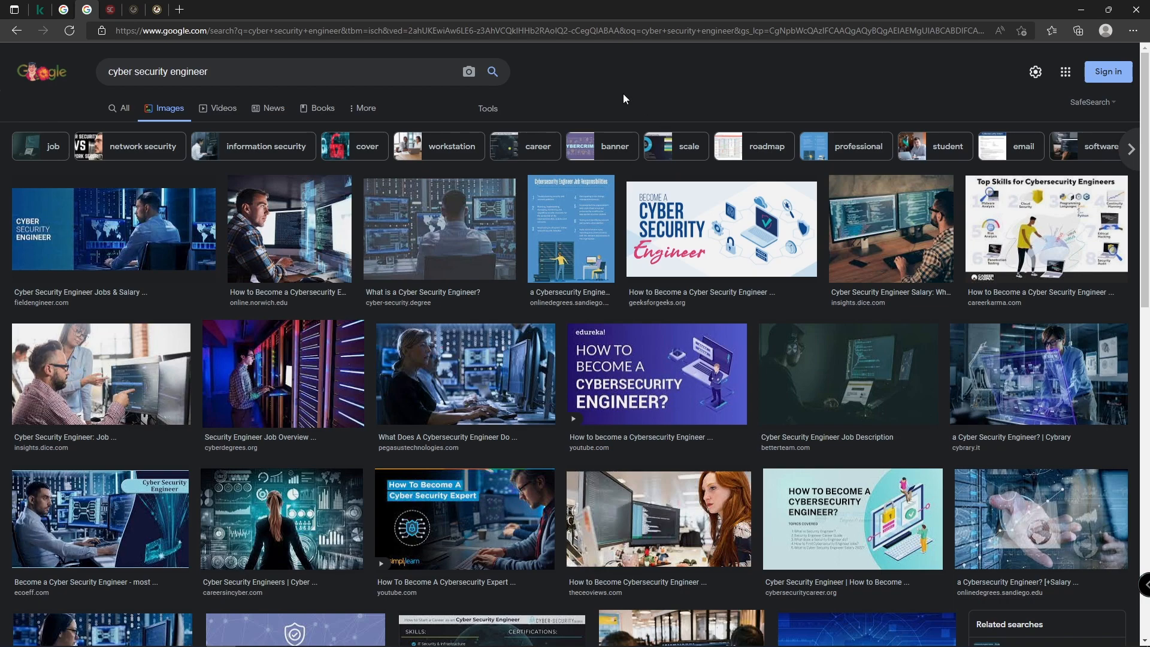
mouse_move(566, 96)
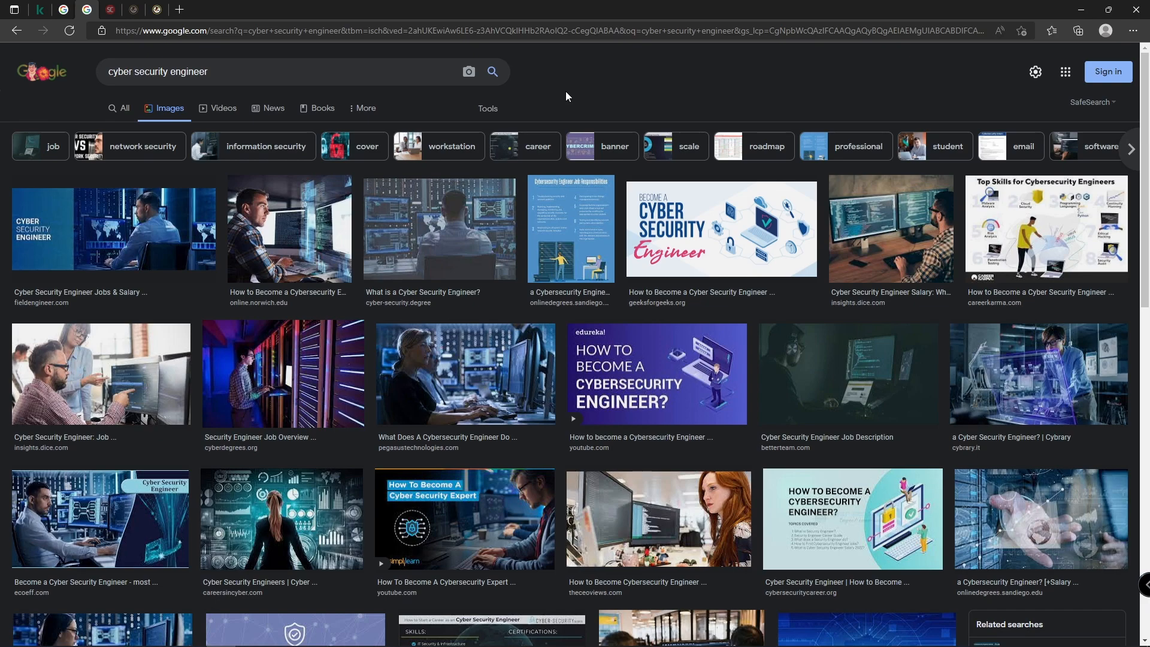
mouse_move(67, 25)
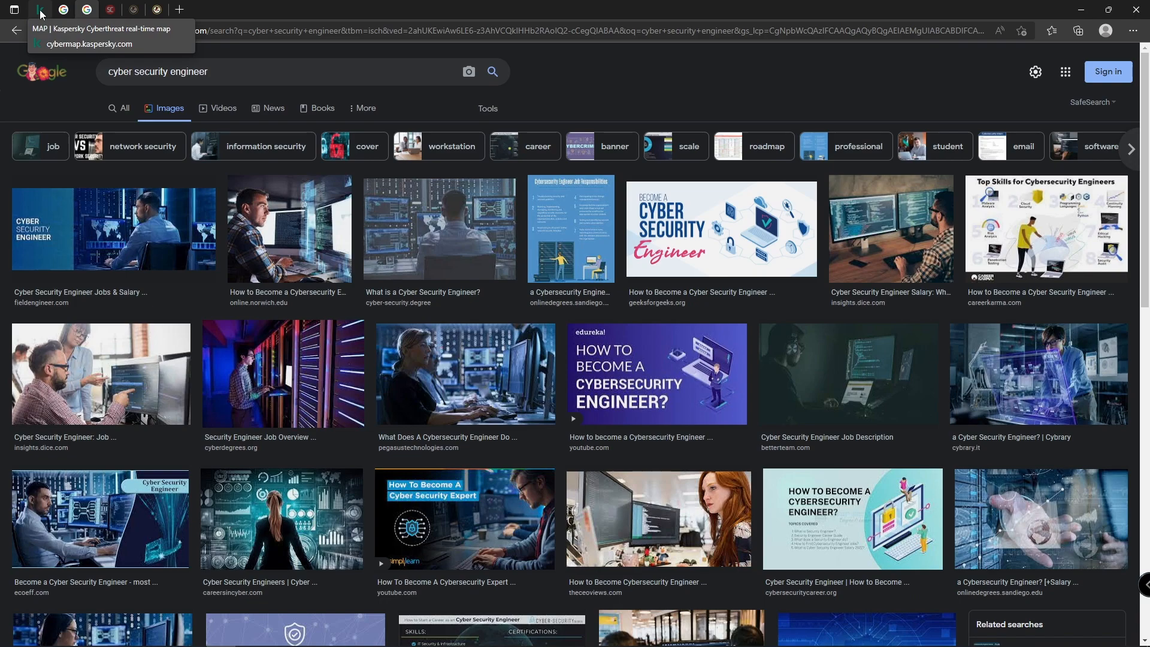
Zoom into the threat-map globe's wireframe surface, then move to the SC Media DoJ article.
click(41, 13)
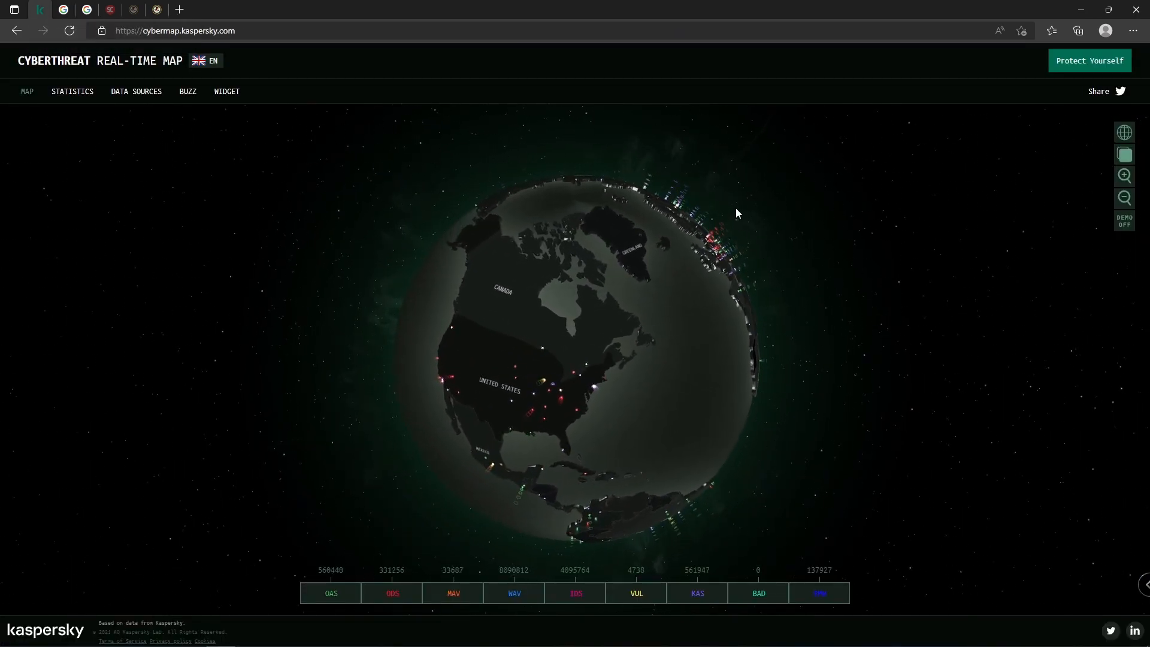
click(1124, 175)
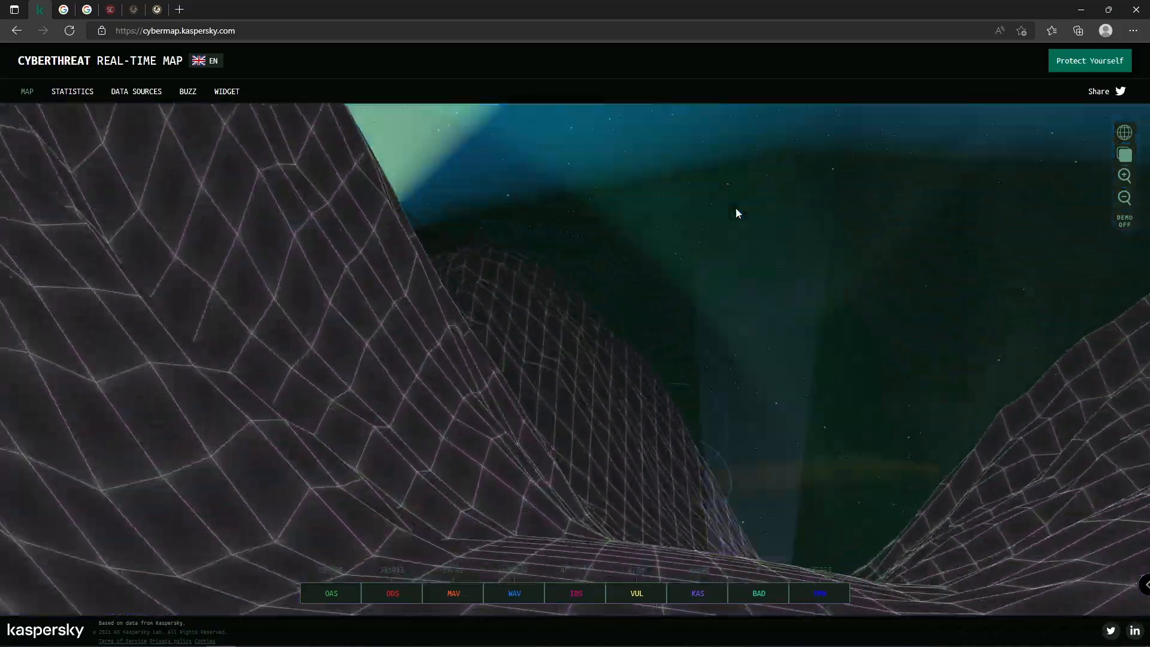
click(109, 9)
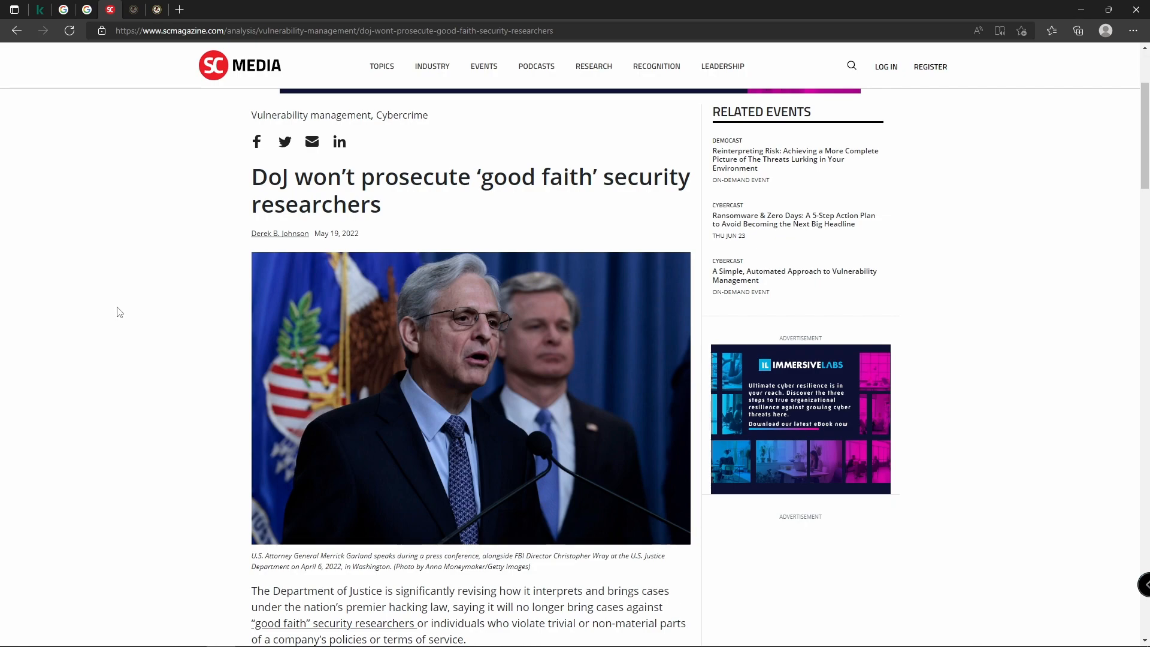
mouse_move(44, 175)
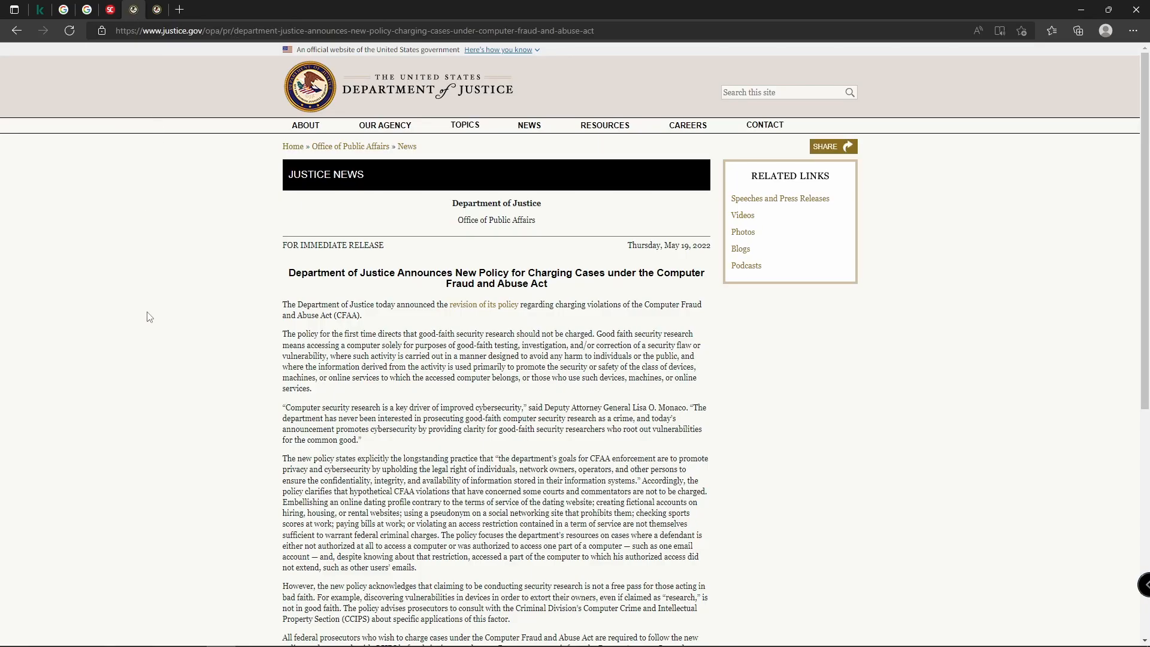
mouse_move(316, 393)
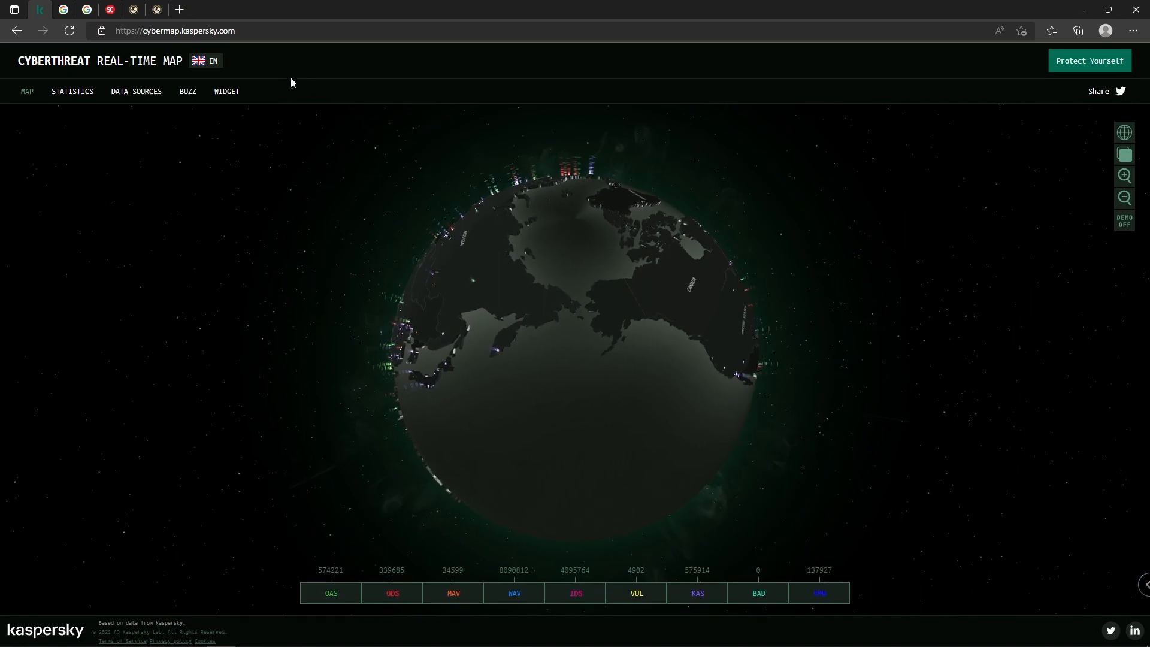
Bring up the justice.gov CFAA policy PDF and reach the page-4 good-faith security research paragraph.
click(156, 9)
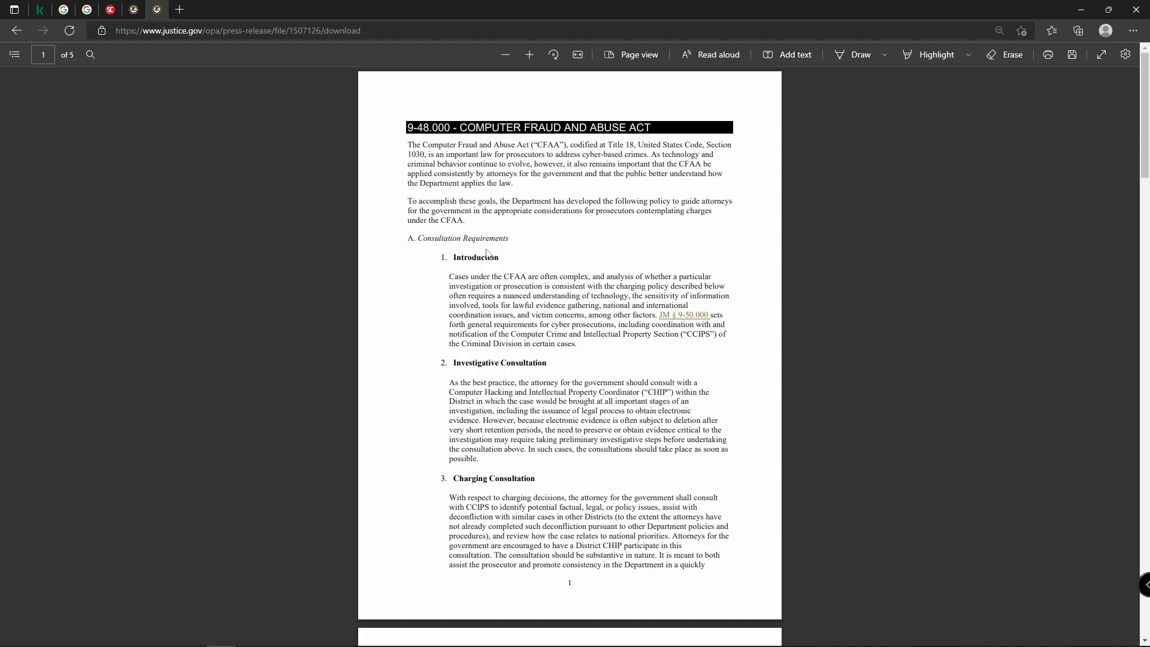
mouse_move(491, 249)
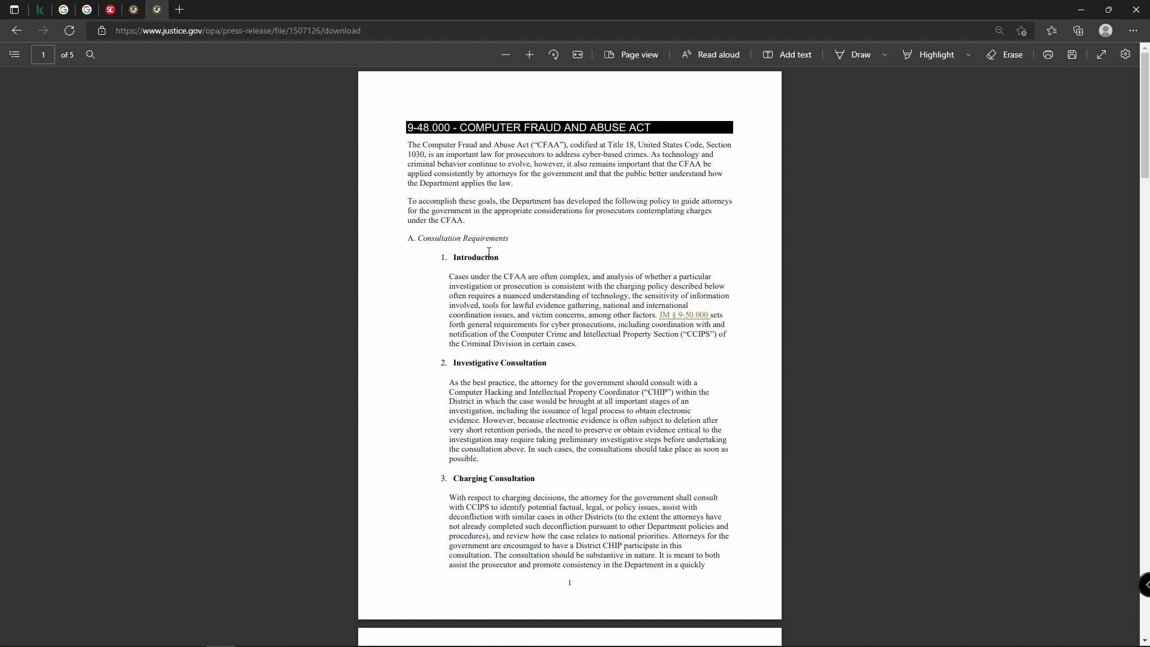
mouse_move(566, 303)
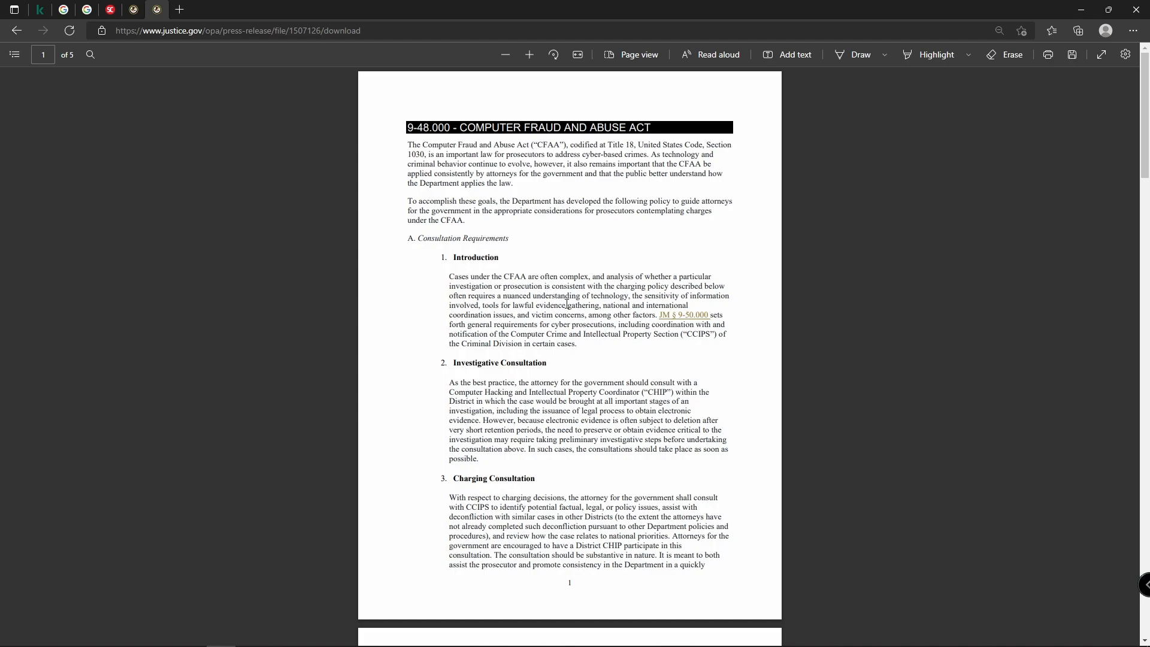
scroll(down, 3)
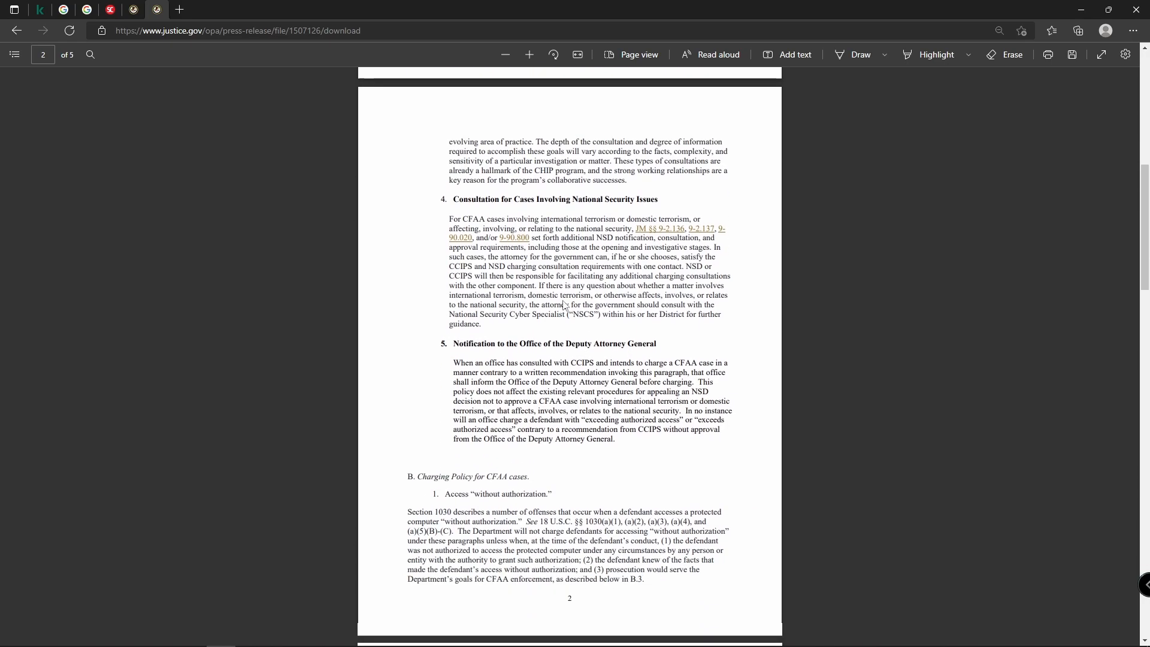
scroll(down, 3)
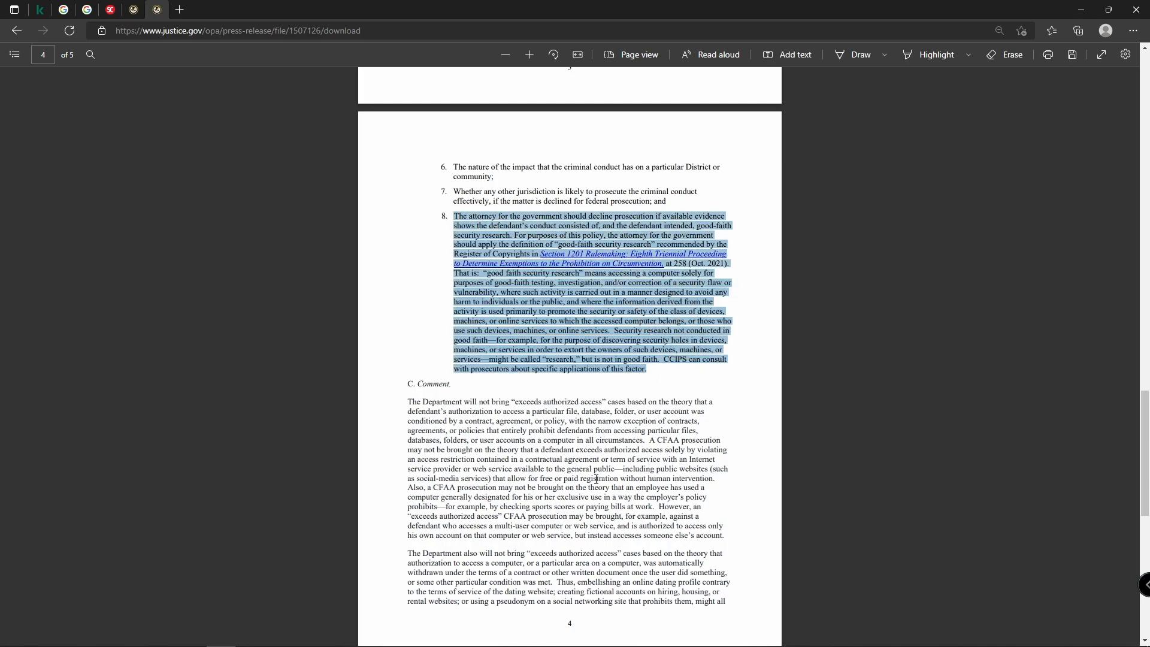
mouse_move(600, 367)
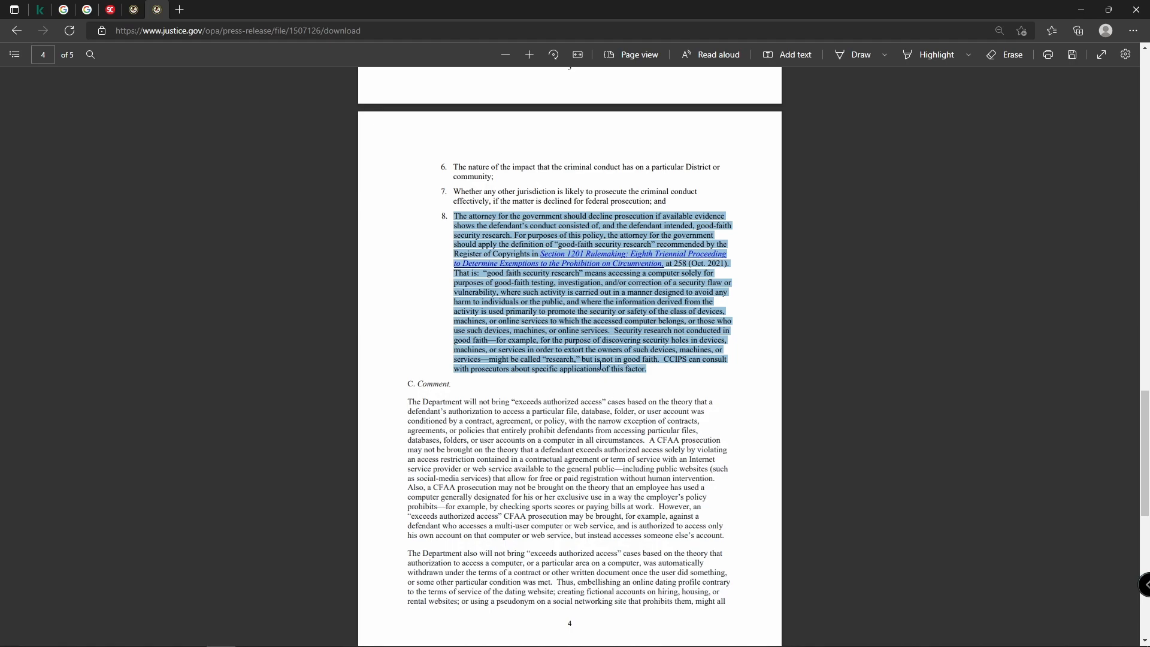
Apply a yellow highlight annotation to the selected good-faith security research paragraph.
right_click(599, 365)
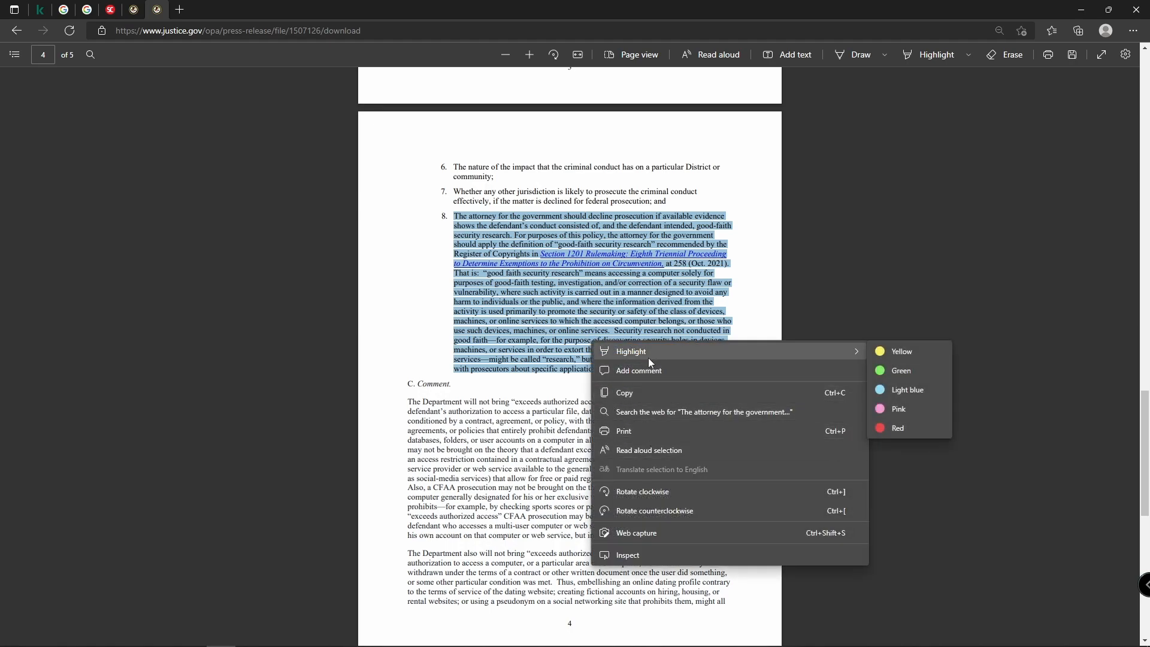
click(900, 351)
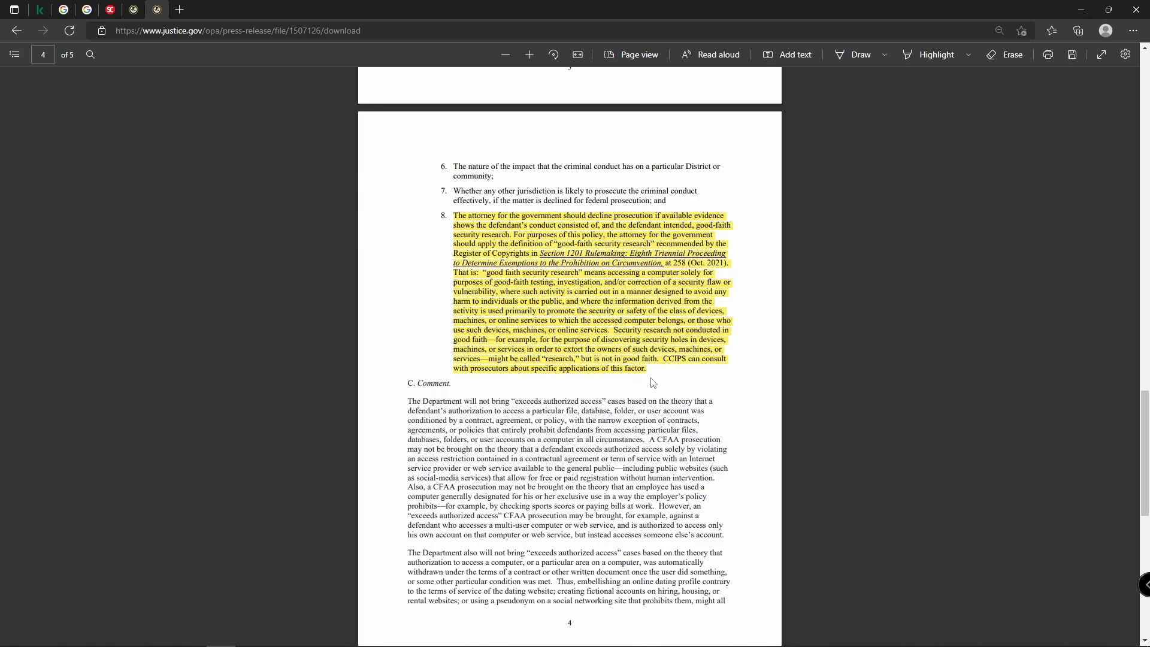
drag(612, 331, 657, 359)
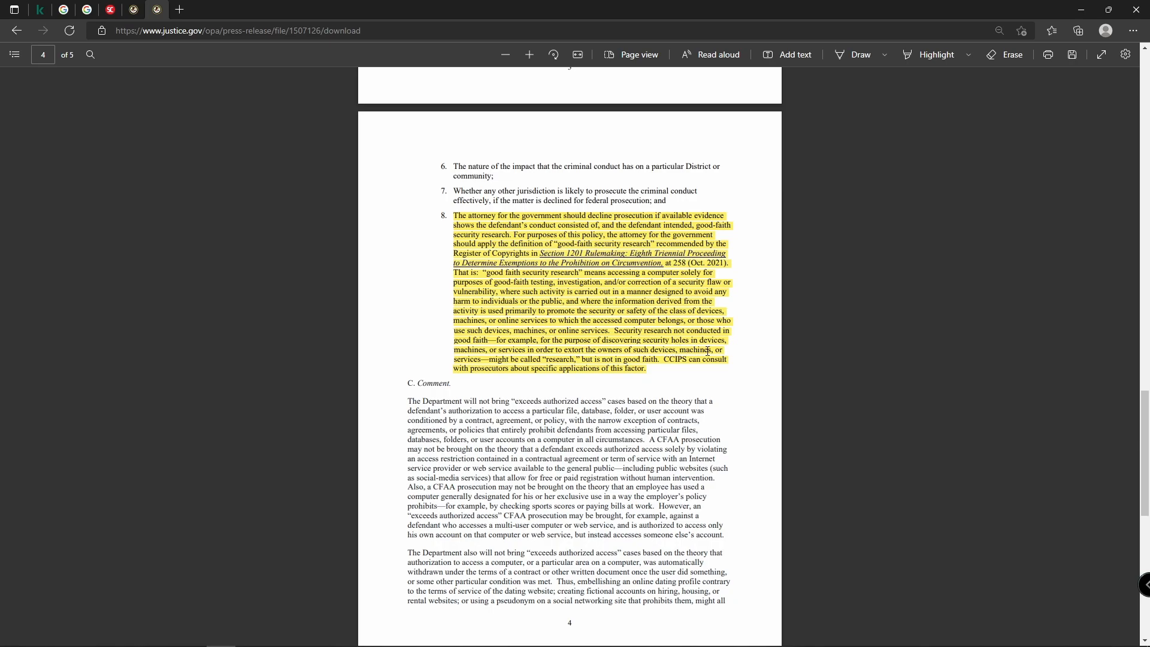
mouse_move(666, 381)
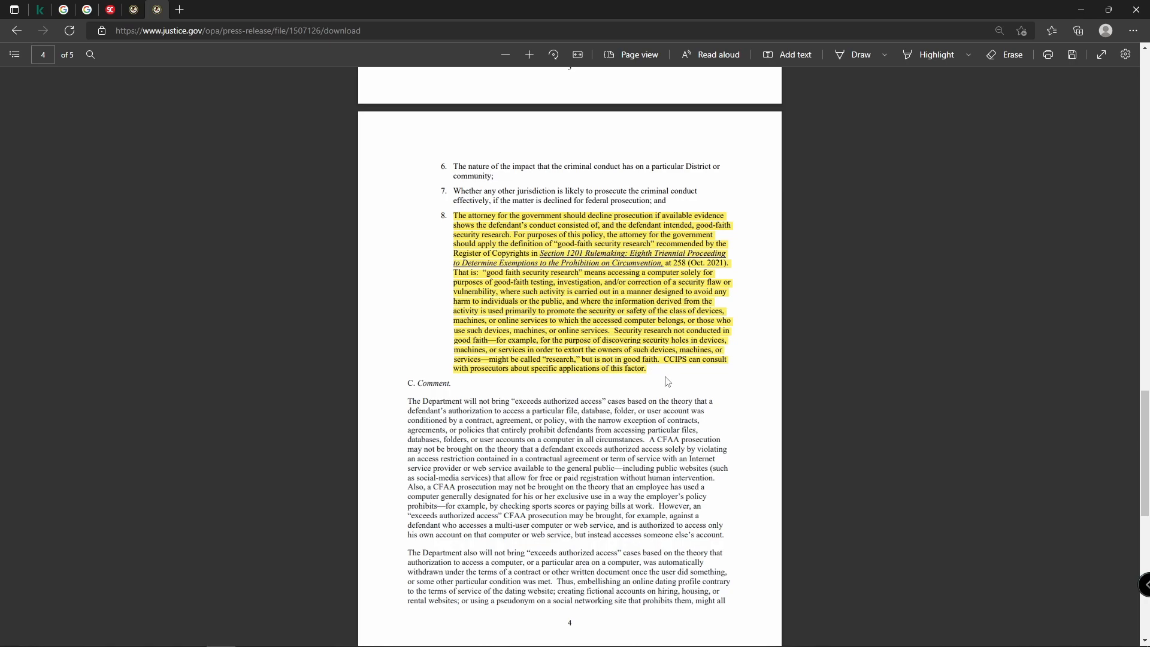
mouse_move(663, 386)
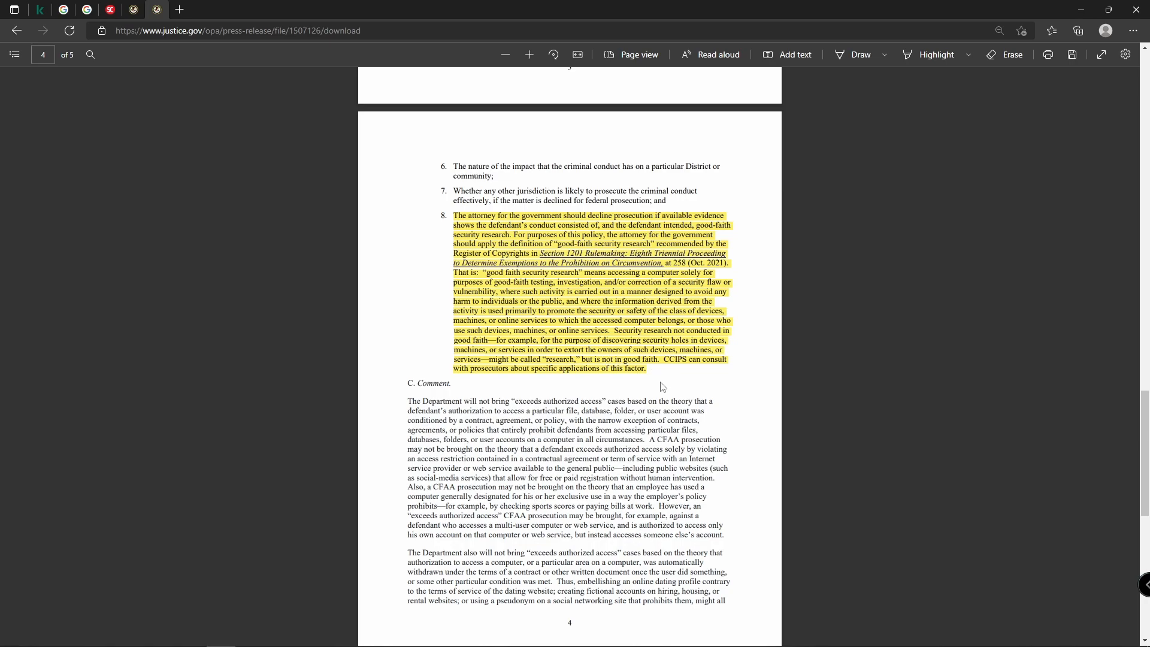
mouse_move(262, 187)
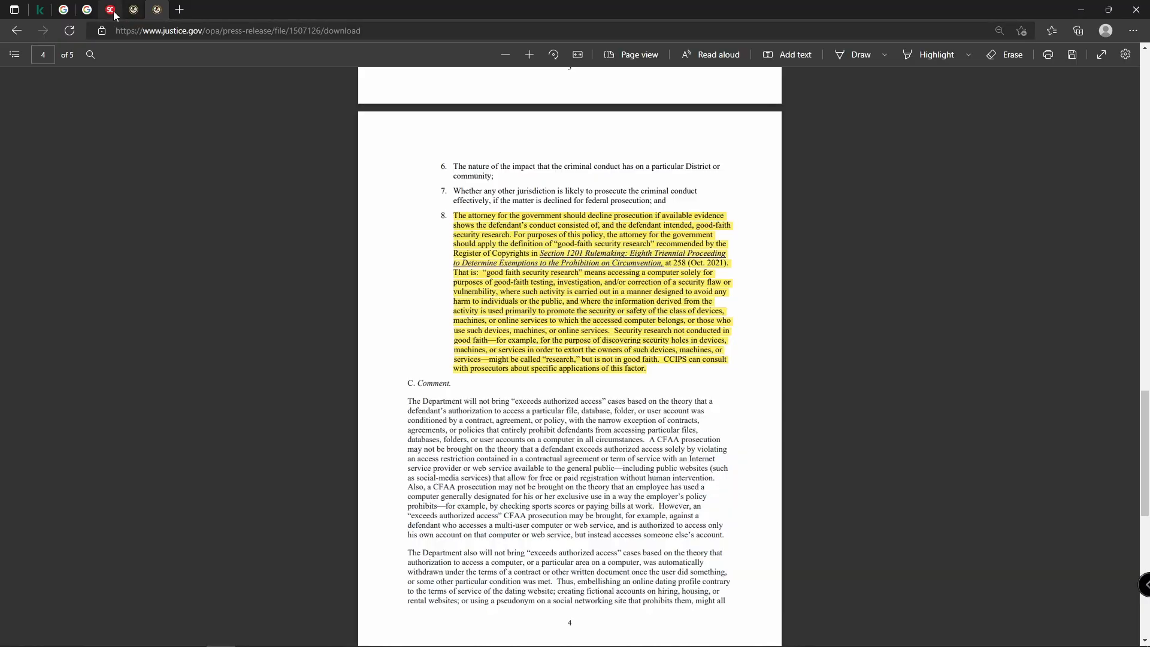
Revisit the SC Media article, clear the headline selection, and land on the "cyber security engineer" image results.
click(111, 9)
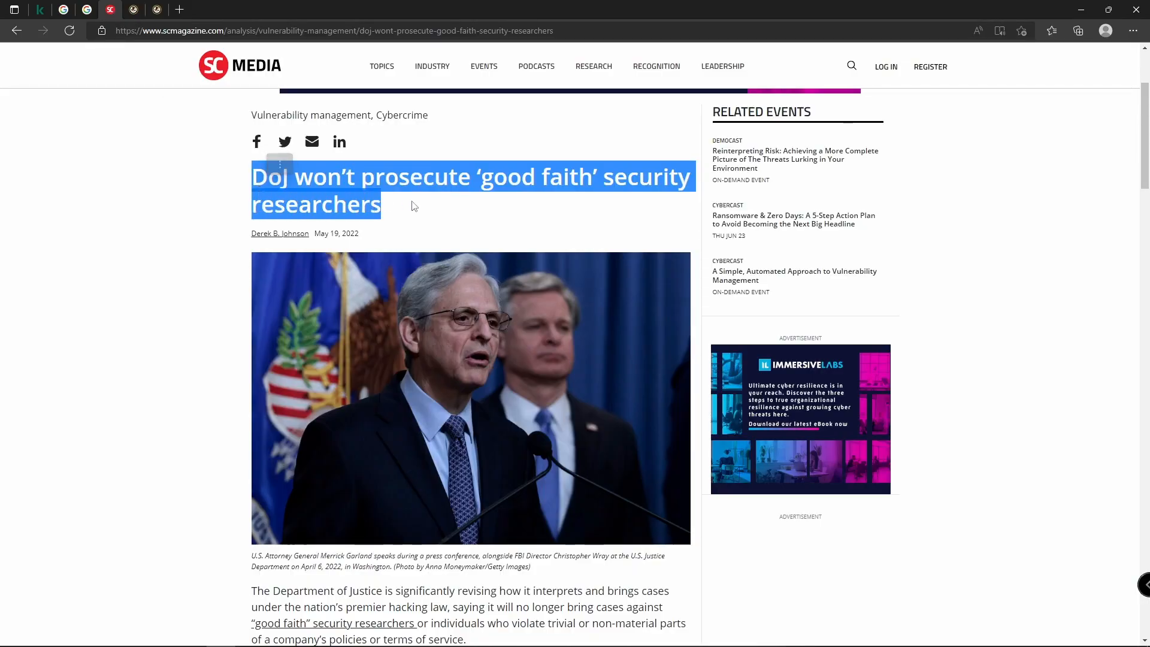
click(216, 119)
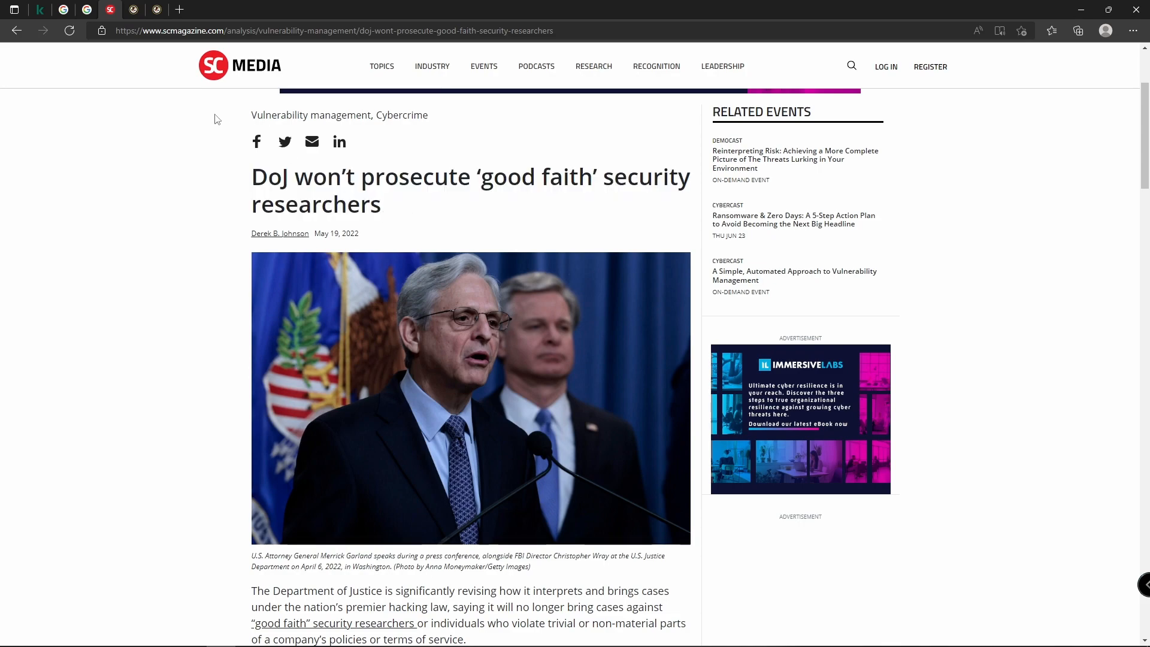
click(86, 8)
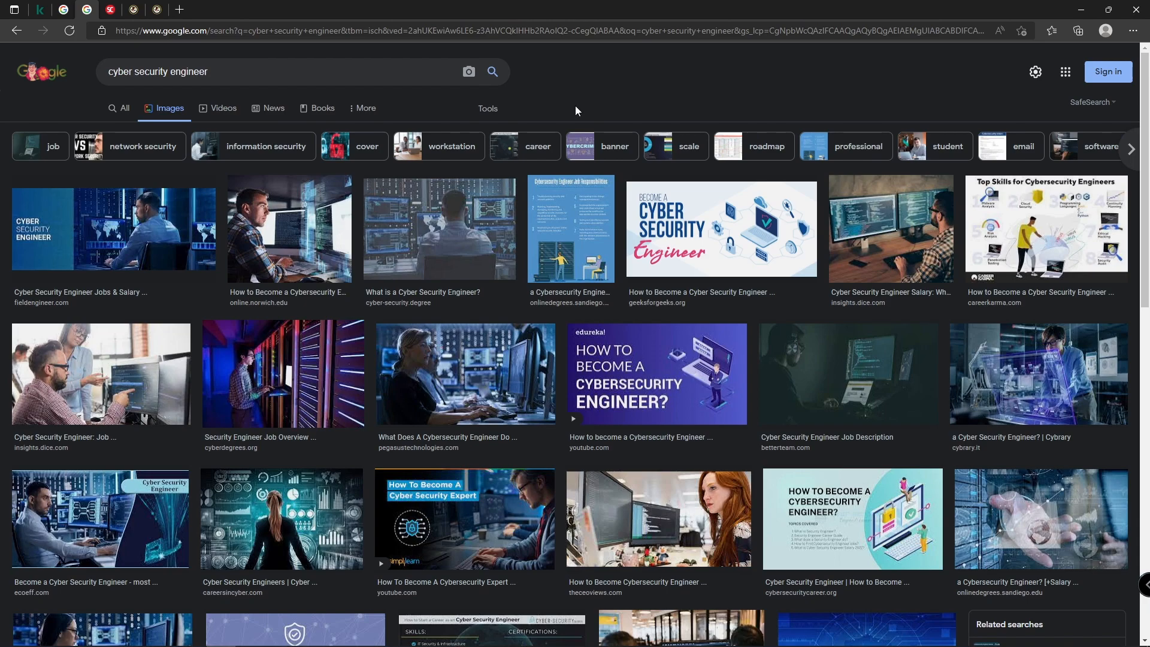
mouse_move(566, 99)
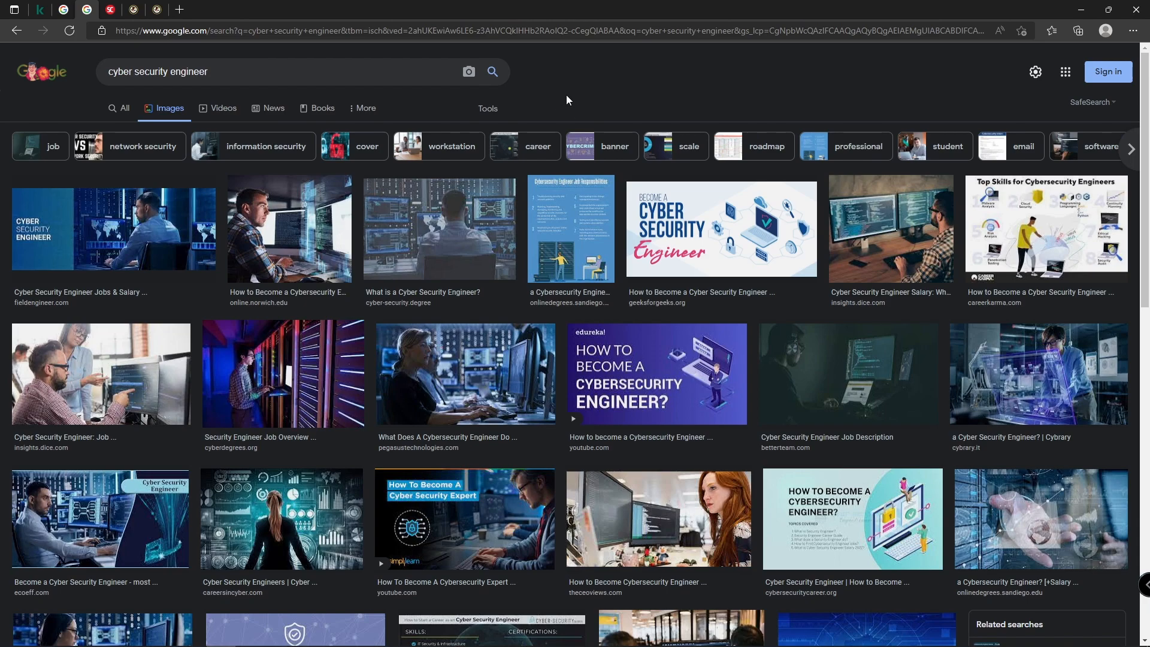